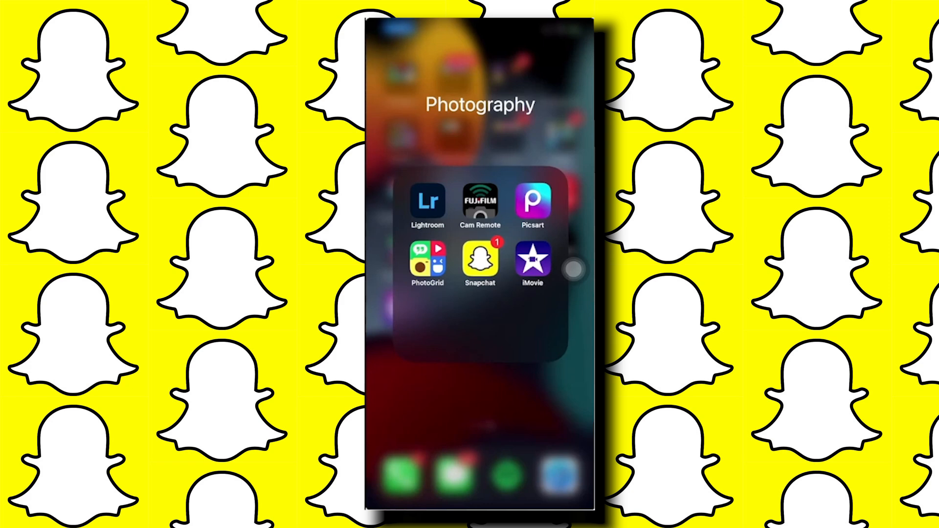
Launch Snapchat from the Photography folder and open your Bitmoji profile page.
left_click(480, 263)
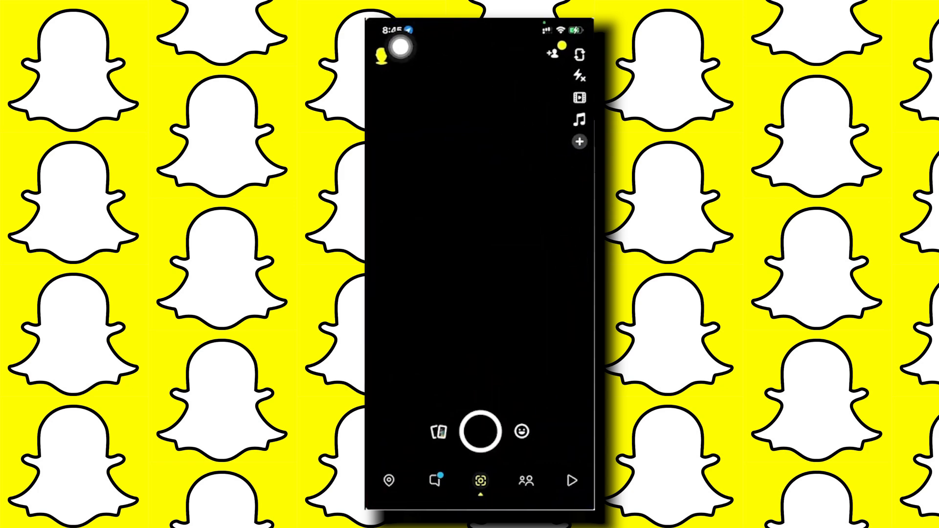
left_click(386, 54)
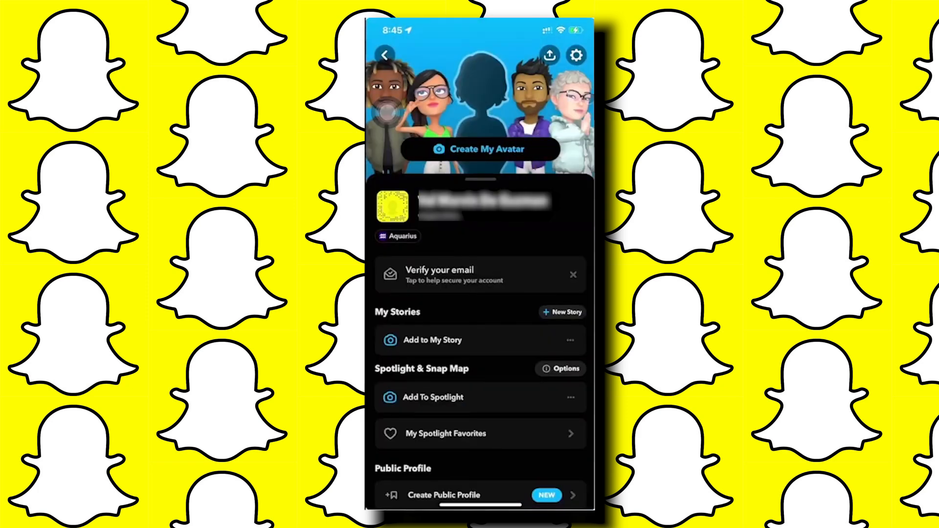
Open Snapchat Settings from the gear icon and scroll down to the Manage preferences.
left_click(575, 55)
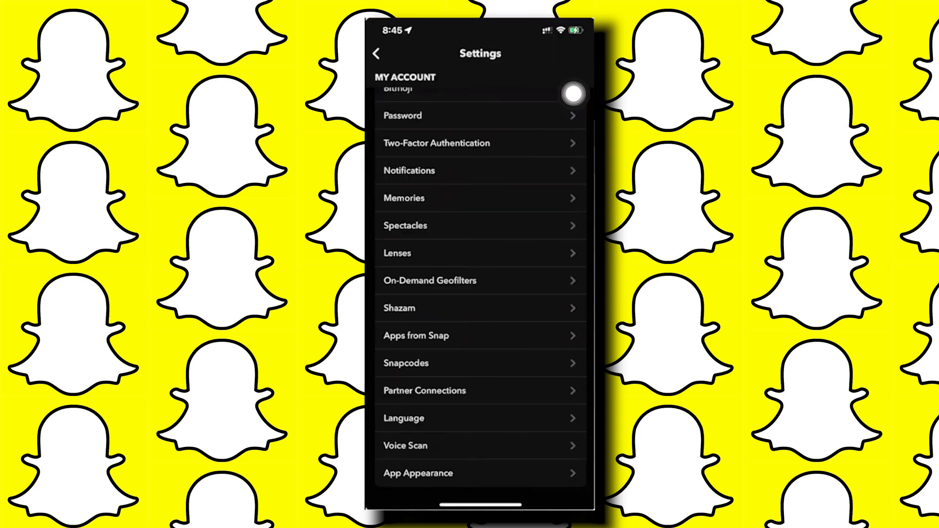
scroll("down", 3)
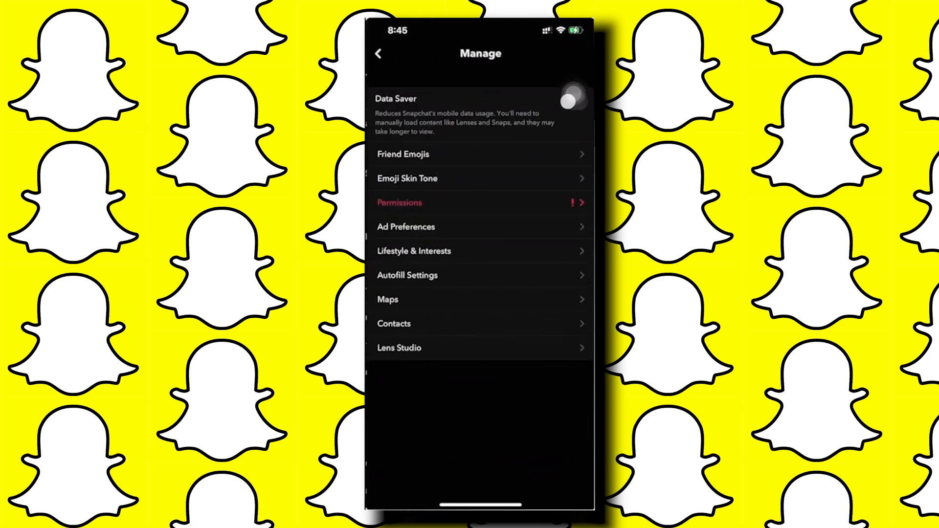
Open Friend Emojis and scroll the Snap Streak emoji grid to view animal emoji options.
left_click(573, 100)
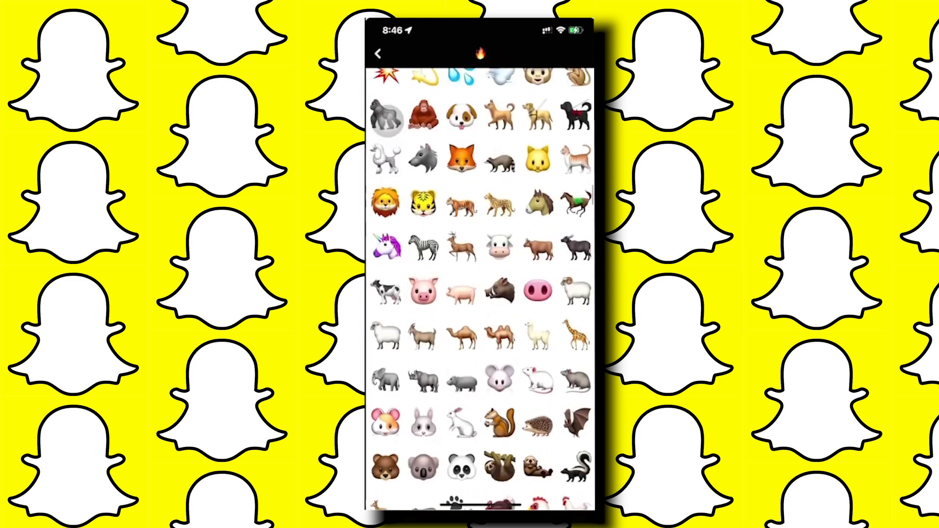
scroll("down", 3)
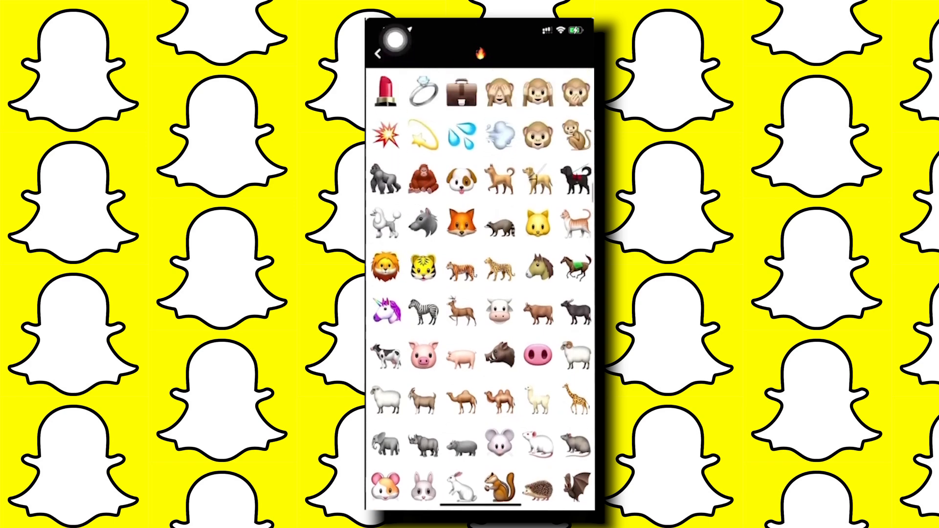